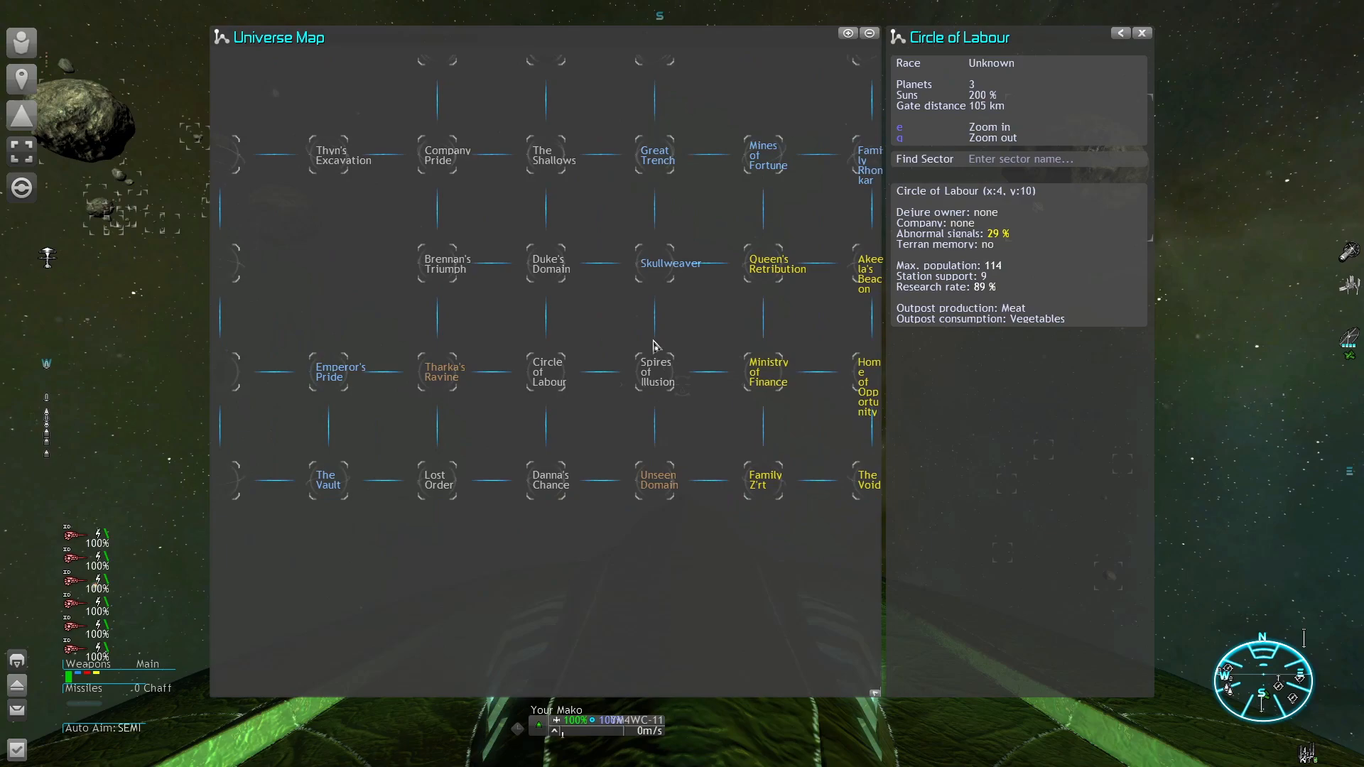
# Close the Universe Map and fly the Buzzard up to the large trading station
pyautogui.click(763, 155)
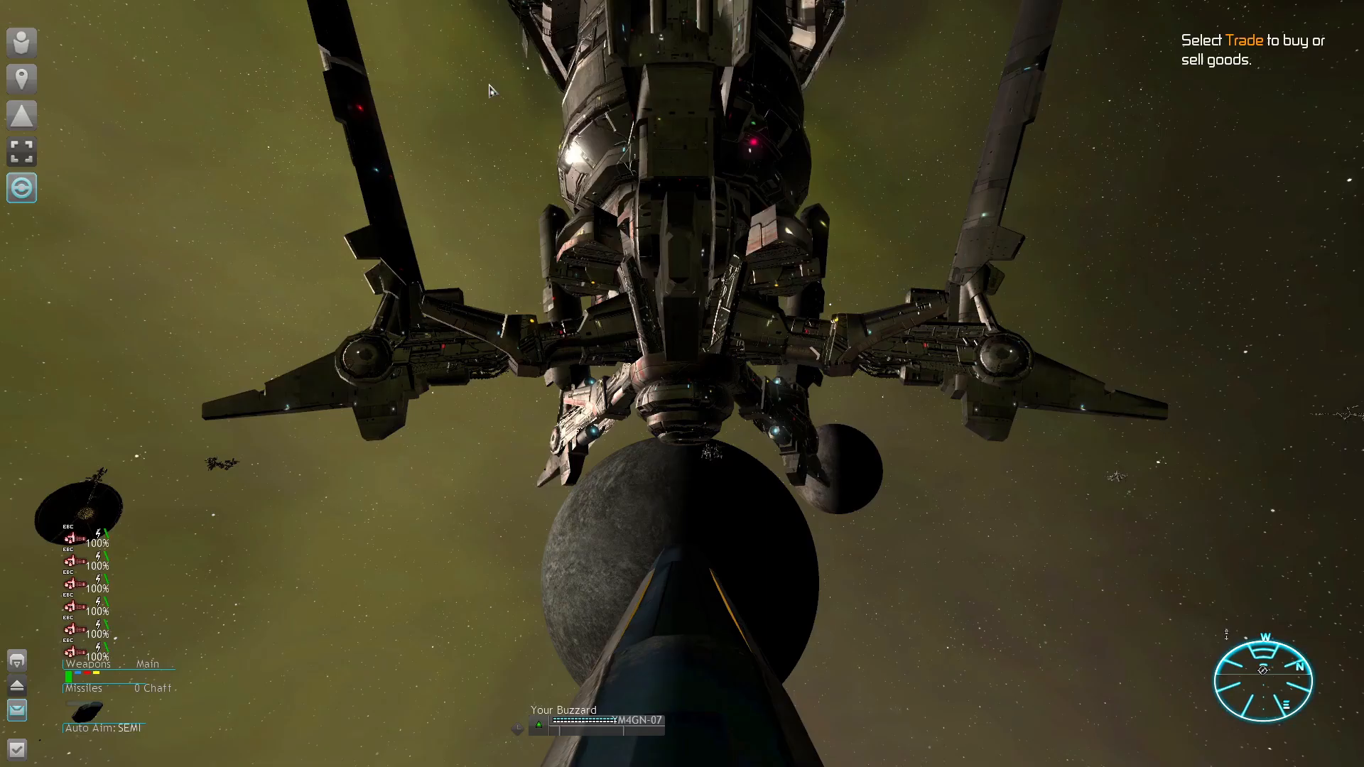
# Open trading with the station, fly past the planet, and bring up the Pontifex' Realm sector map
pyautogui.click(21, 187)
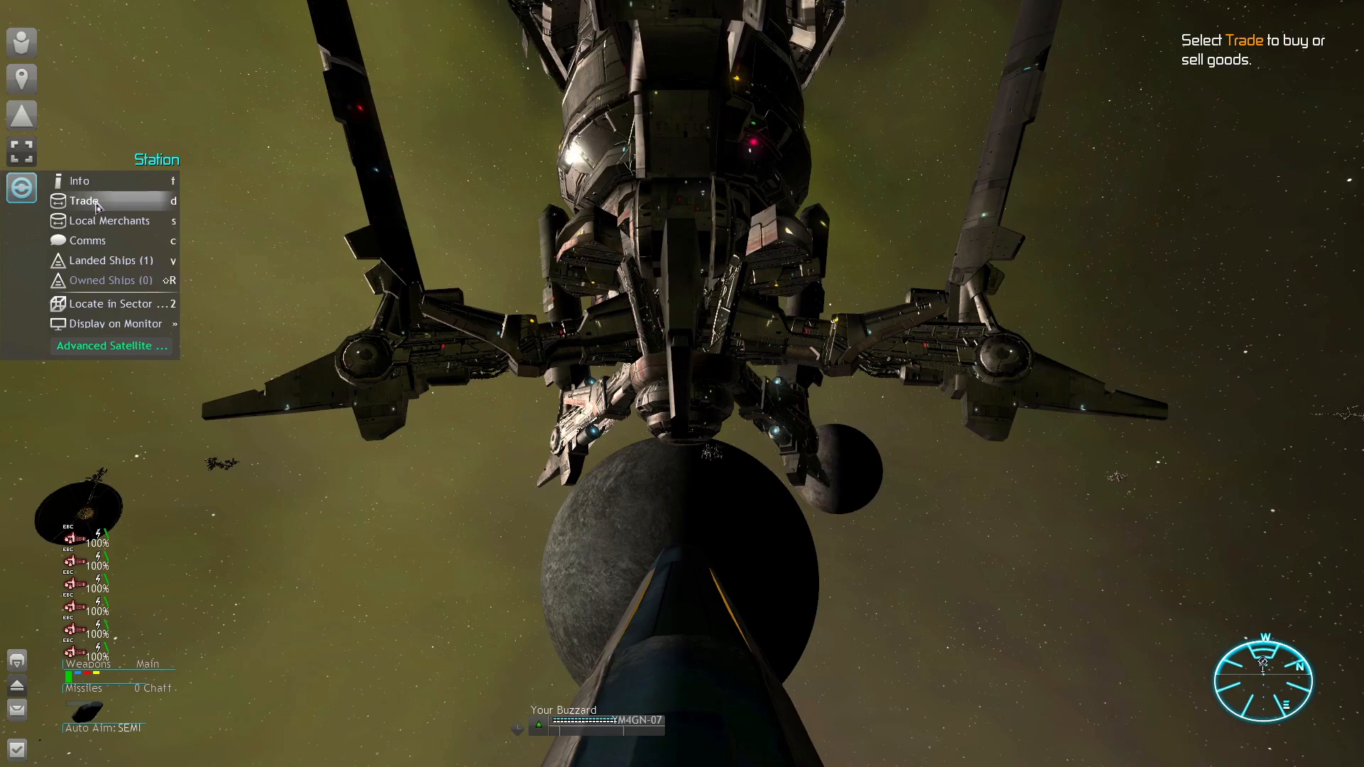
pyautogui.click(84, 201)
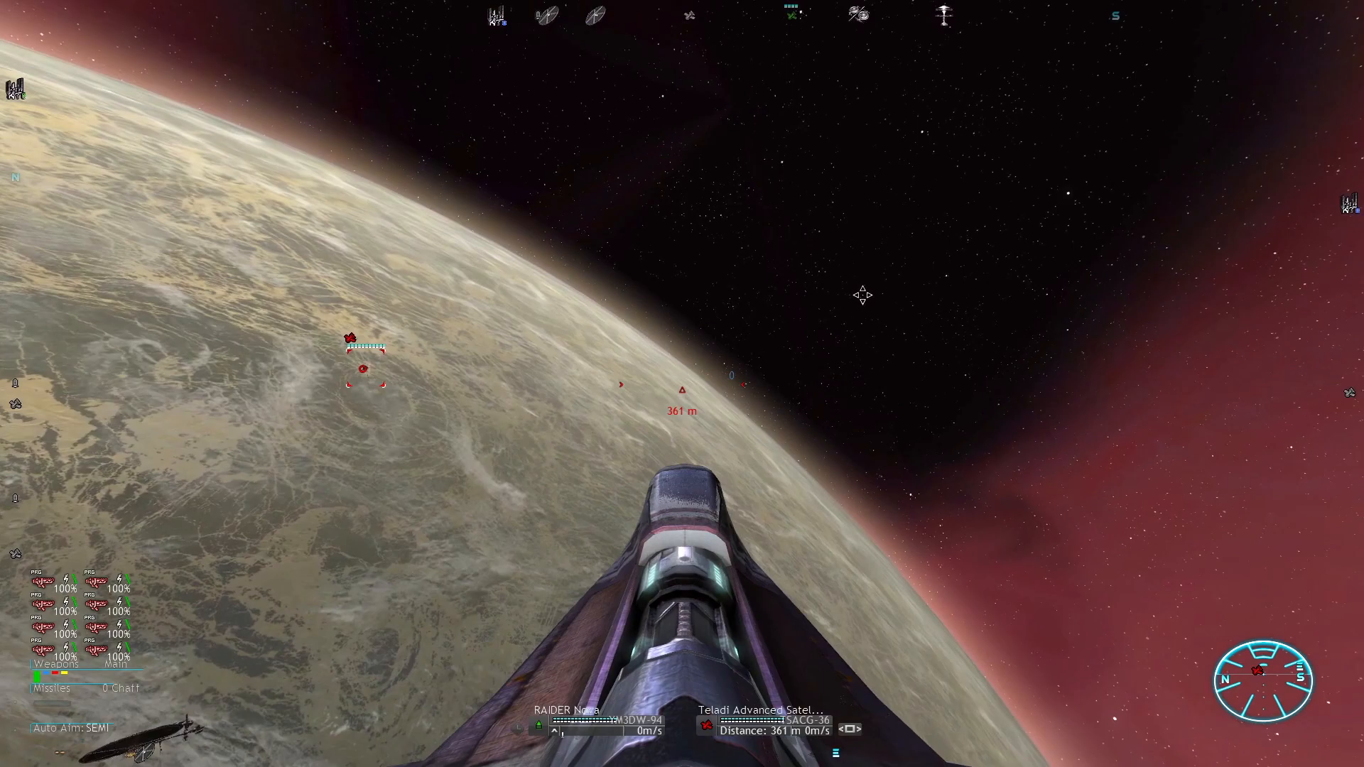
pyautogui.press('m')
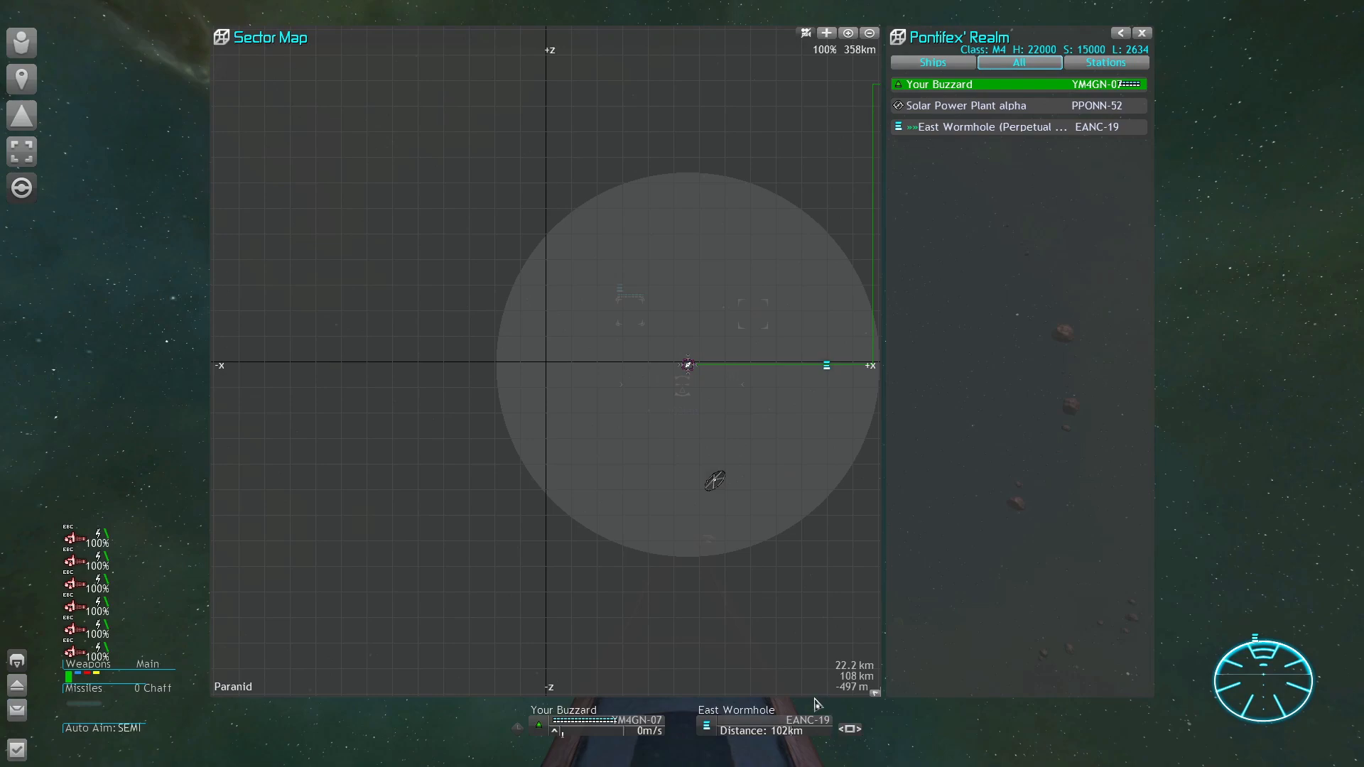
# Open the Buzzard's Freight Bay from its sector-list options
pyautogui.rightClick(957, 84)
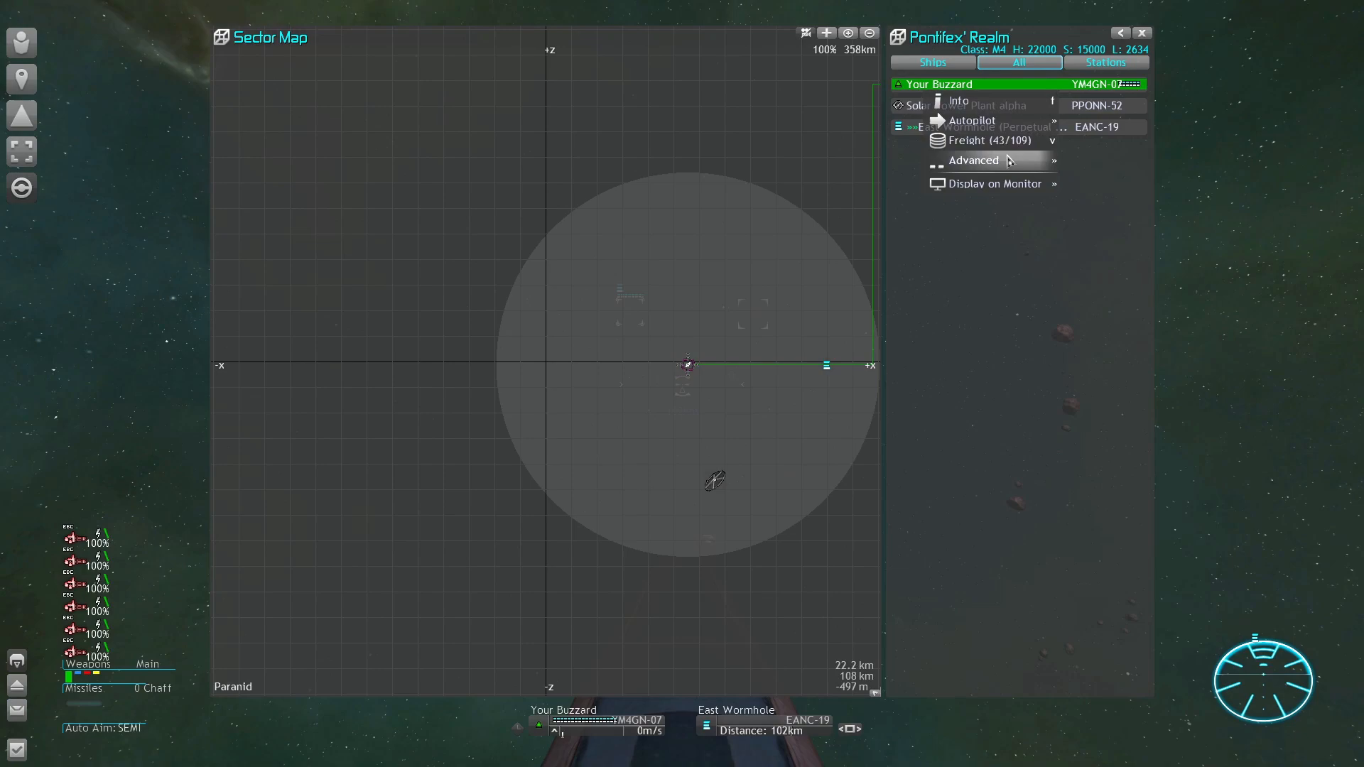
pyautogui.click(968, 139)
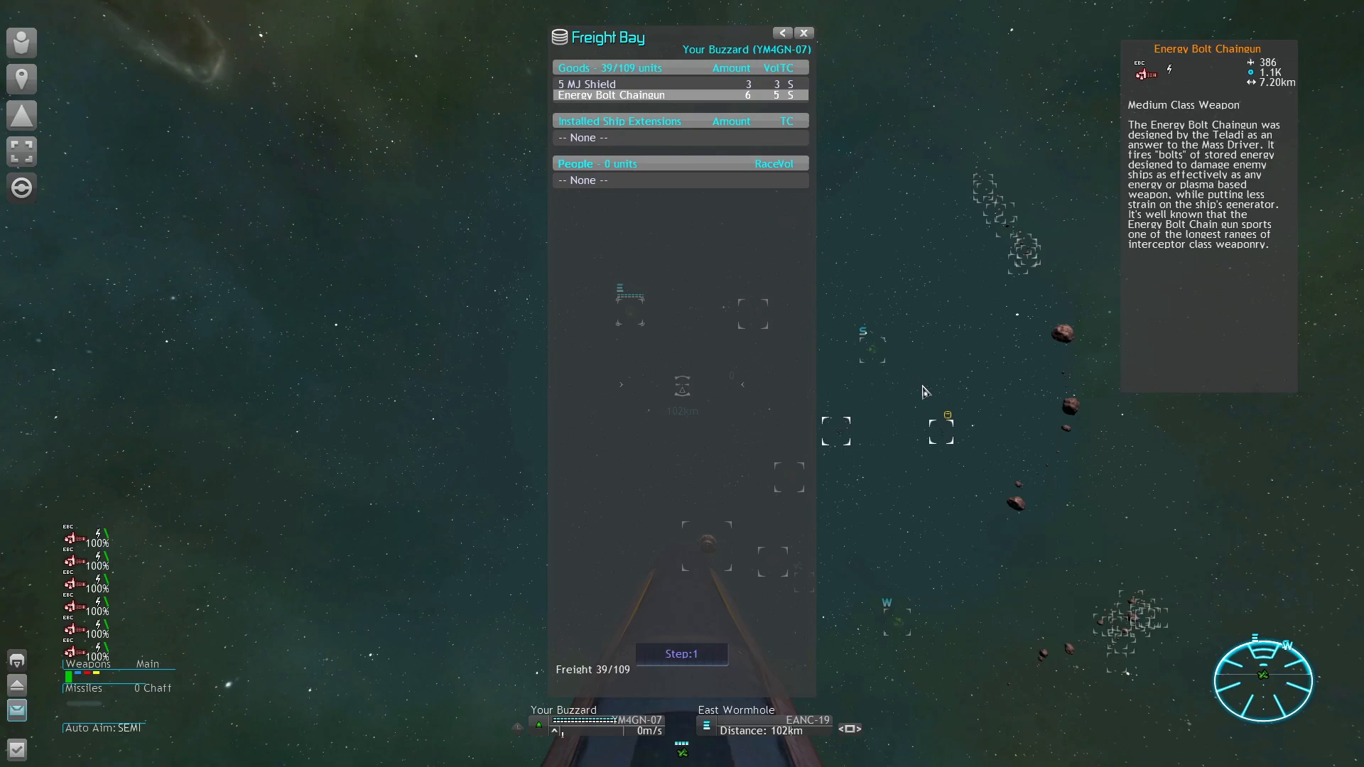